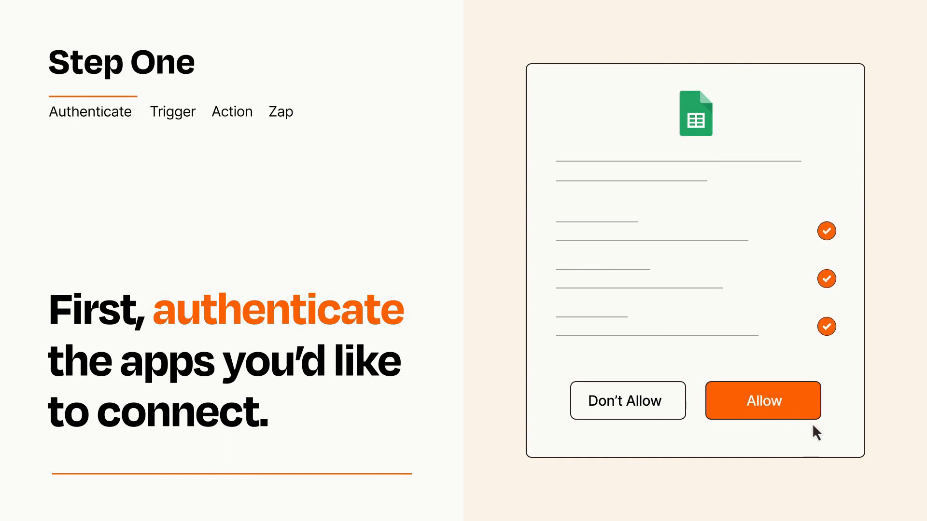
Allow the Google Sheets access permissions requested for connecting the app.
click(763, 400)
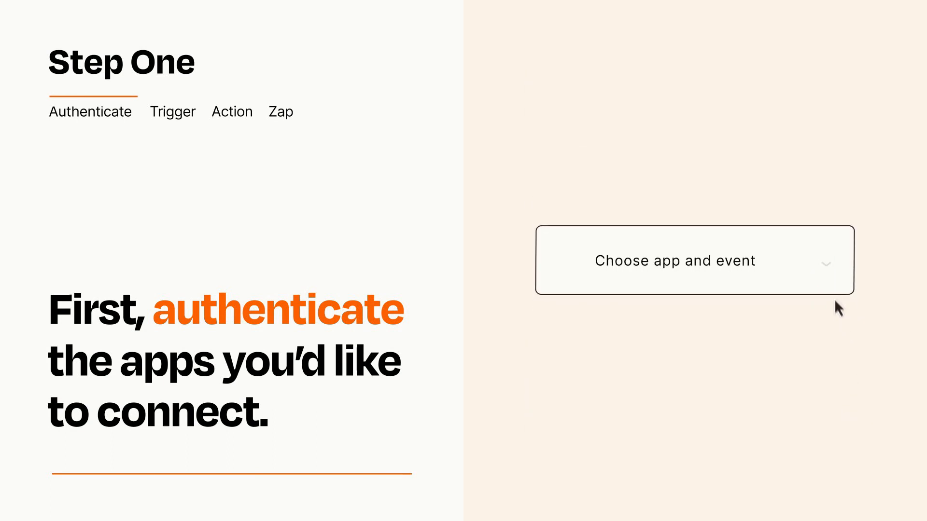
Choose New Appointment as the trigger event for the Zap.
click(694, 261)
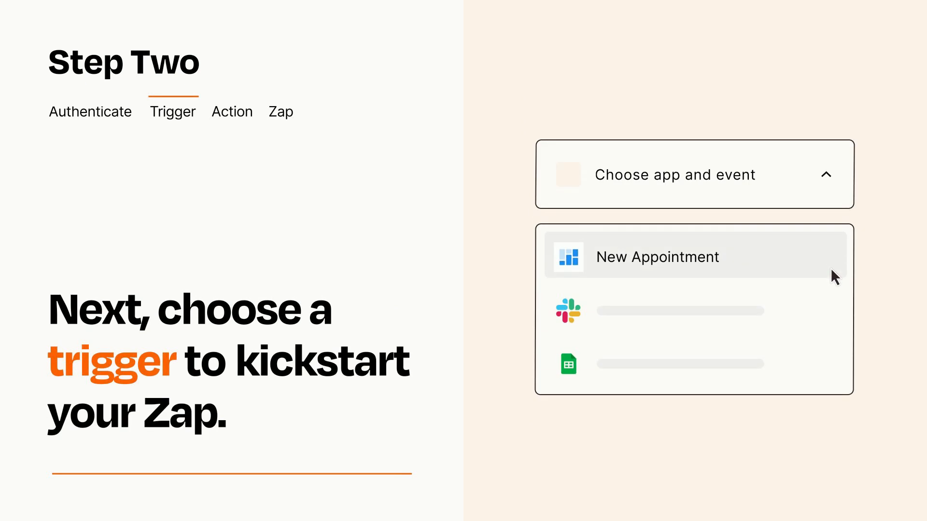
mouse_move(834, 309)
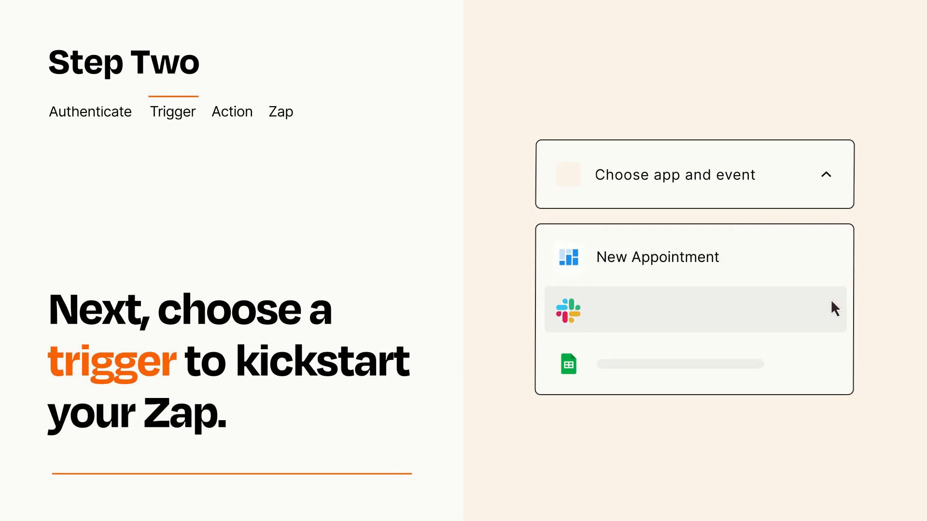
mouse_move(834, 379)
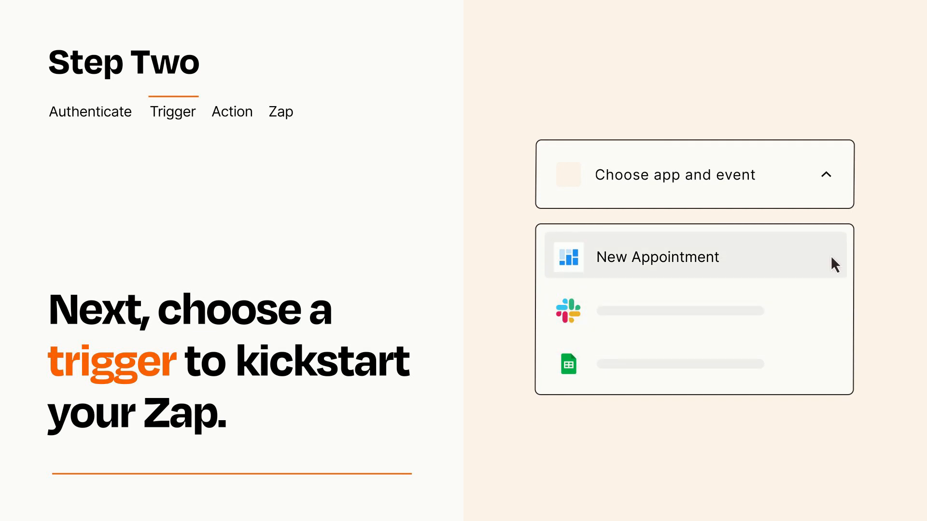
mouse_move(832, 270)
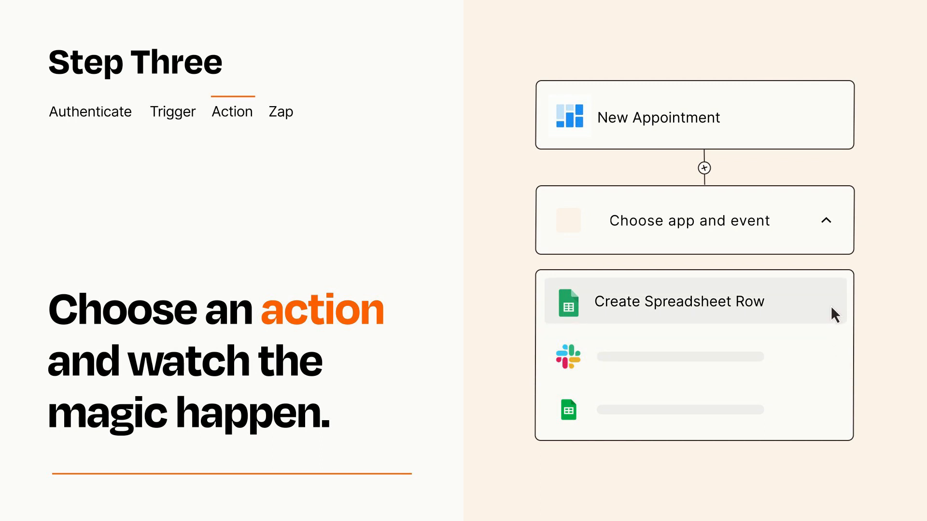
Choose Create Spreadsheet Row as the action after the New Appointment trigger.
click(679, 301)
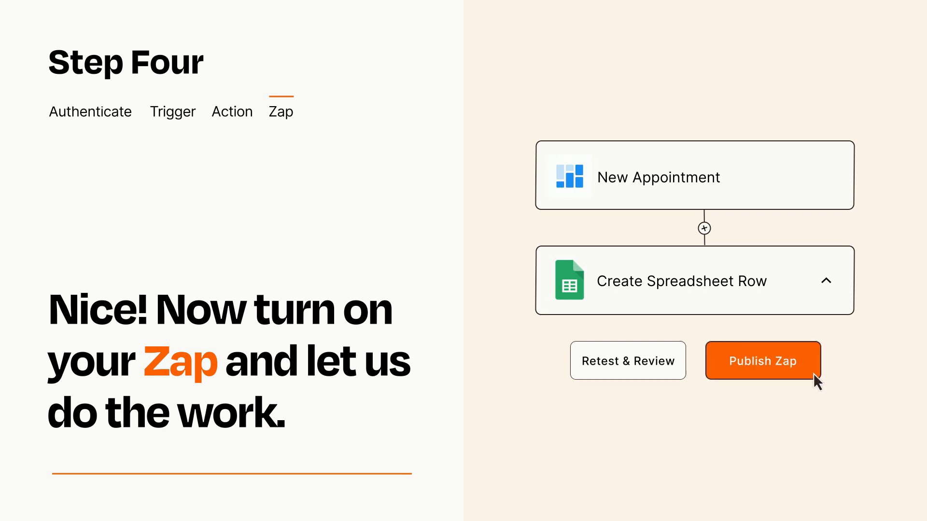
Publish the Zap so it runs automatically.
click(762, 361)
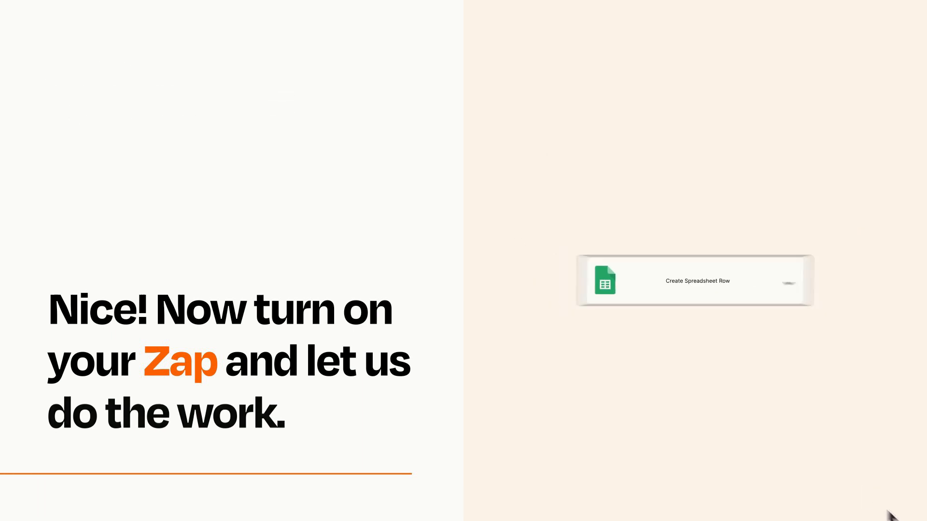